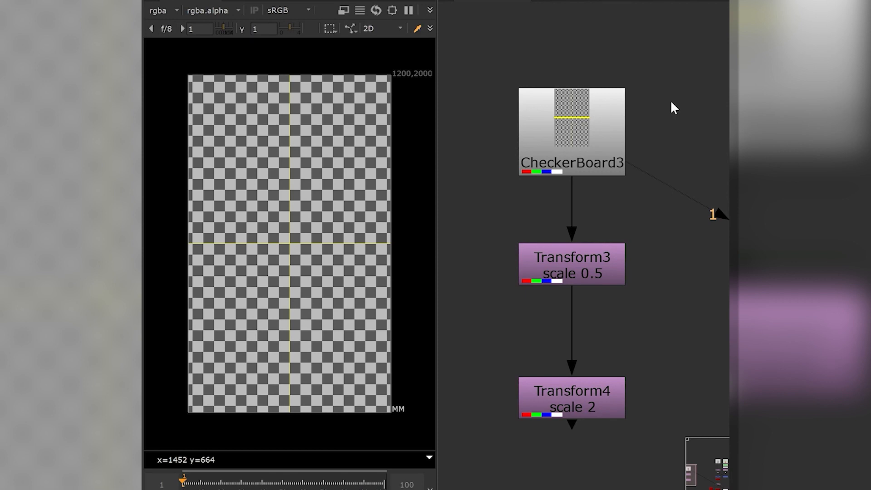
mouse_move(627, 168)
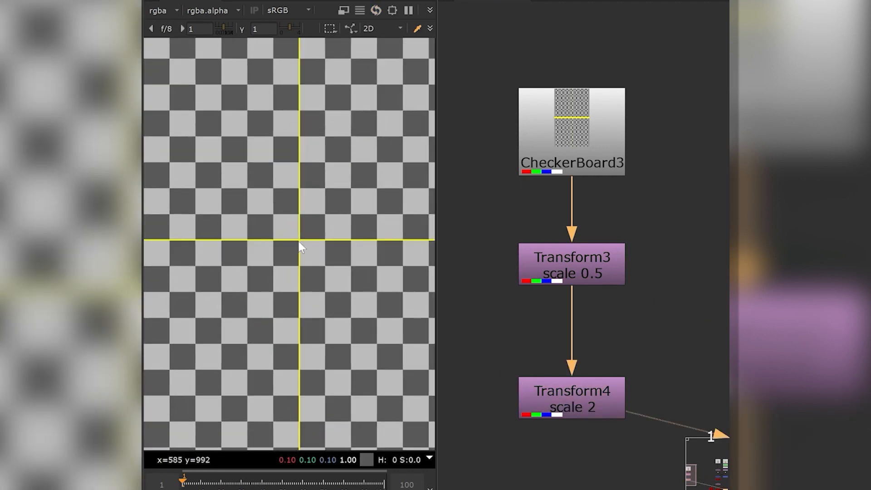
Step: Connect the Viewer to Transform4 to see the half-scale then double-scale checkerboard result
left_click(570, 264)
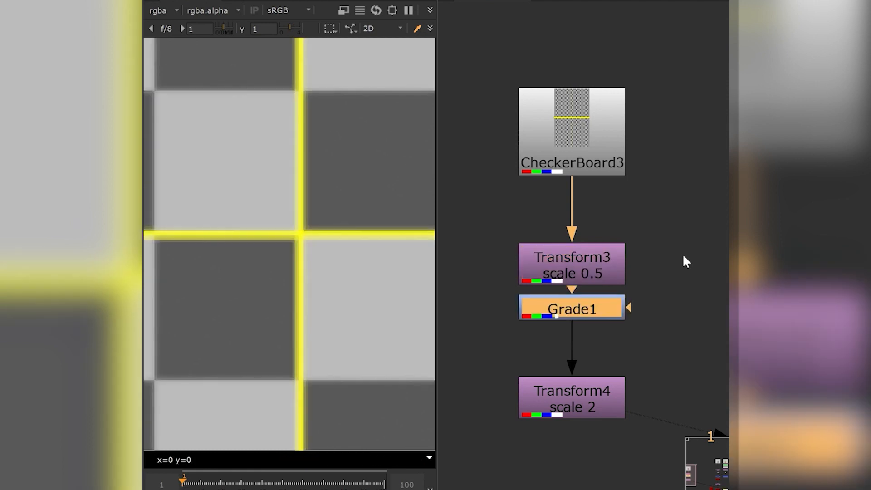
mouse_move(593, 328)
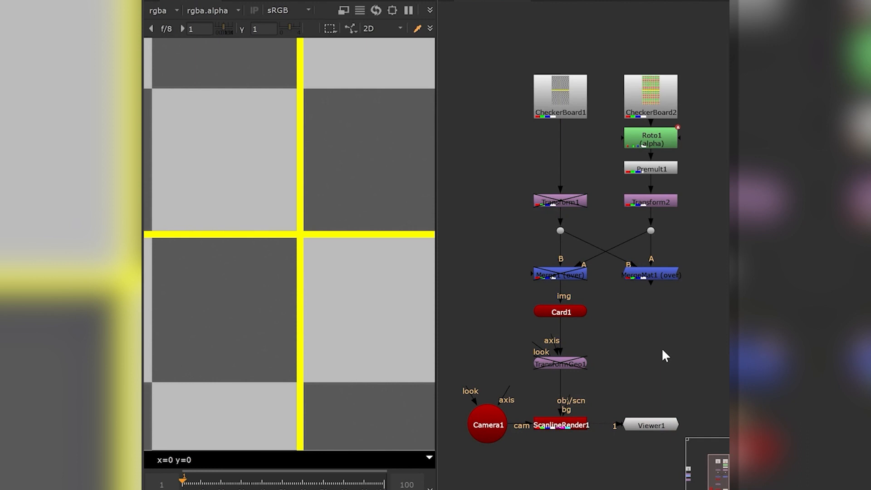
Step: Re-enable the Transform1 and TransformGeo1 nodes in the ScanlineRender card setup
left_click(559, 201)
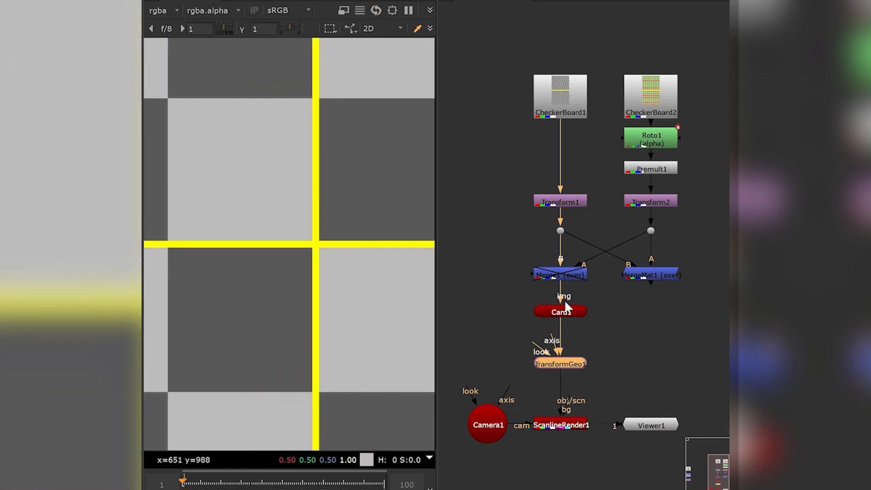
mouse_move(610, 303)
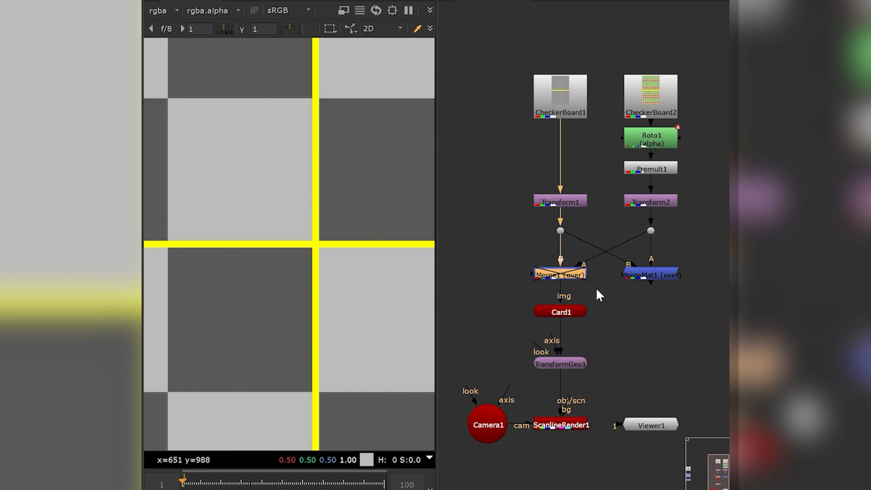
Step: Re-enable Merge1 so the red-and-green CheckerBoard2 layers over the grey CheckerBoard1
left_click(560, 274)
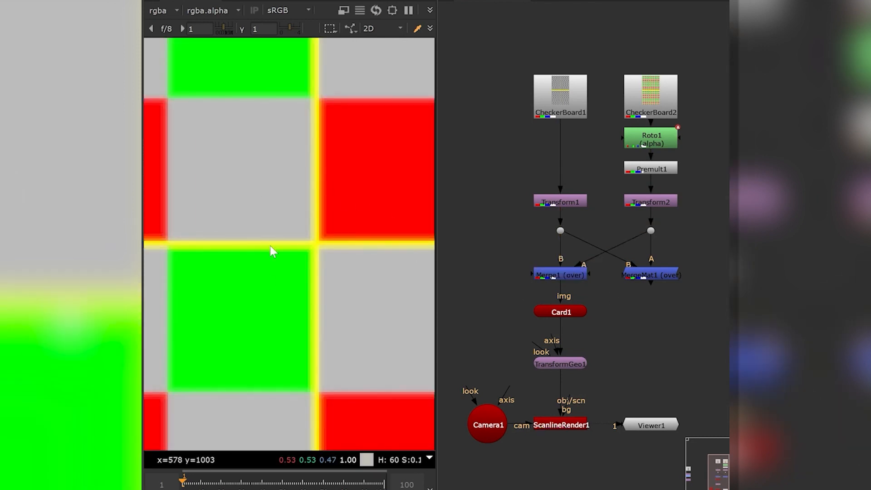
mouse_move(535, 190)
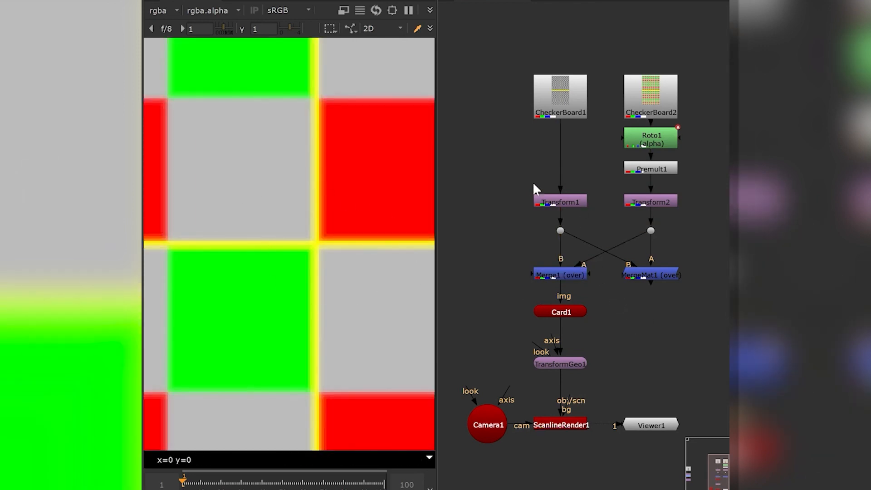
mouse_move(526, 256)
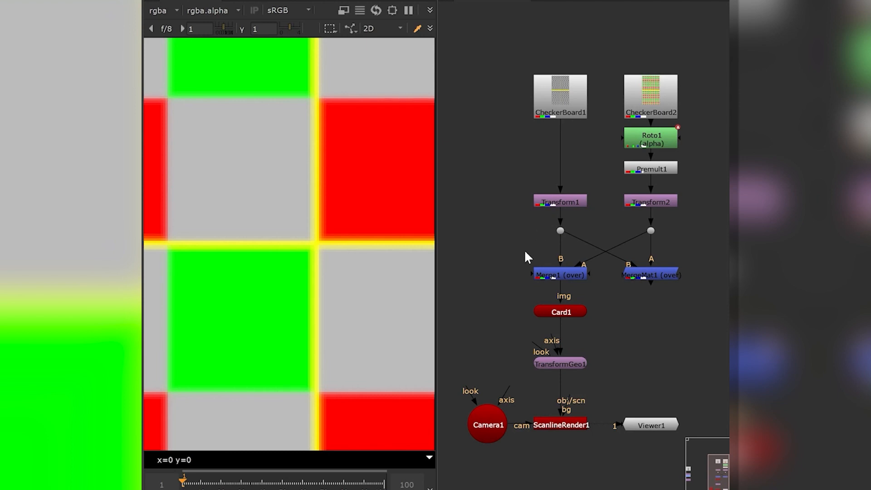
mouse_move(582, 363)
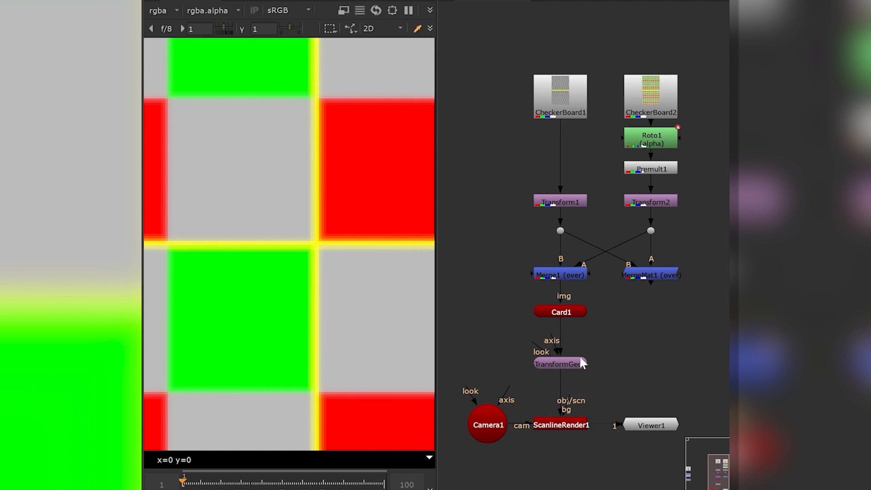
mouse_move(655, 284)
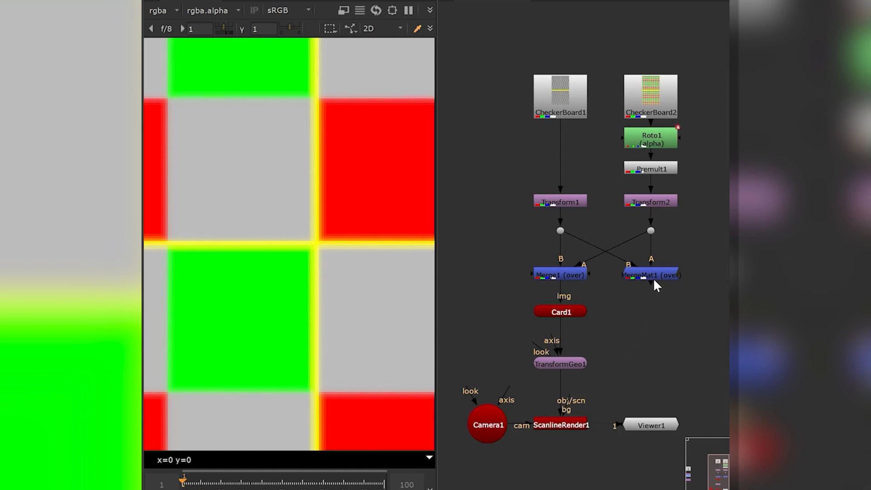